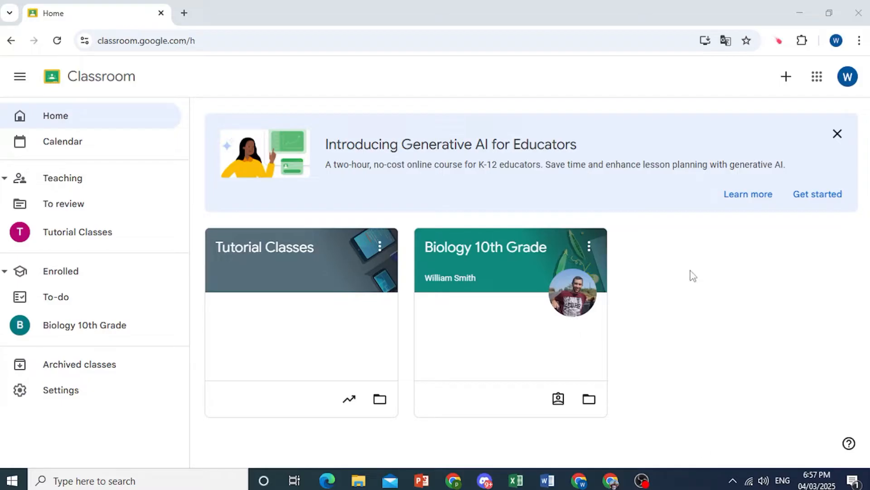
{"action": "mouse_move", "coordinate": [671, 274]}
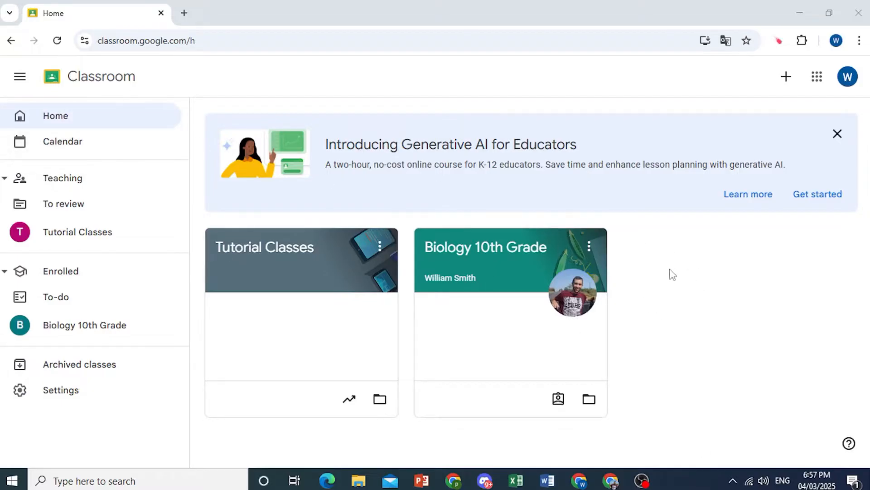
{"action": "mouse_move", "coordinate": [682, 287]}
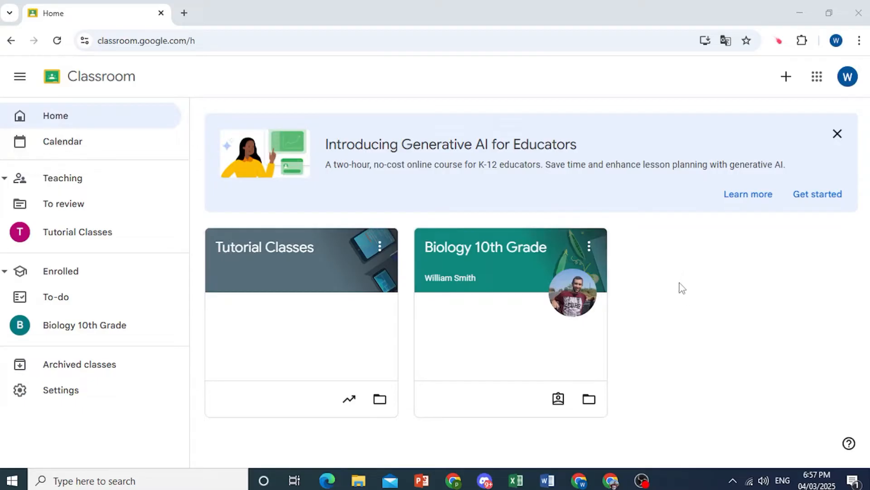
Translate the Classroom home page into Kiswahili via Chrome Translate and show the target-language list
{"action": "right_click", "coordinate": [682, 288]}
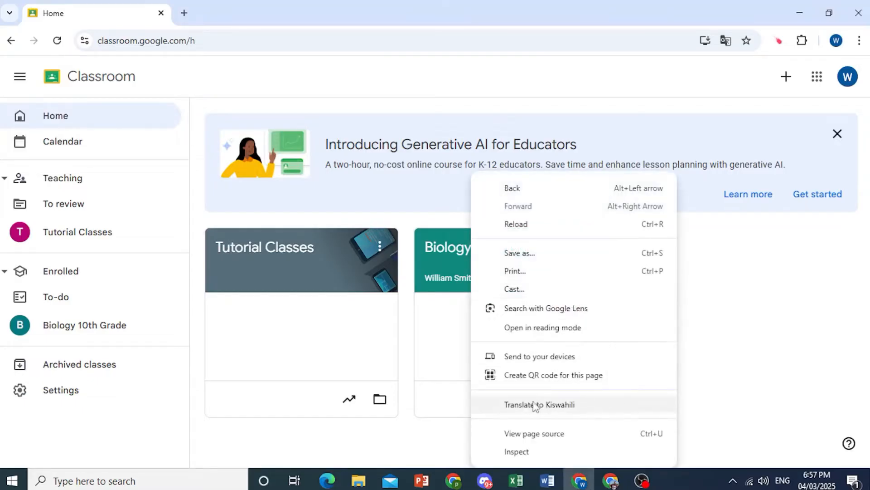
{"action": "mouse_move", "coordinate": [560, 409]}
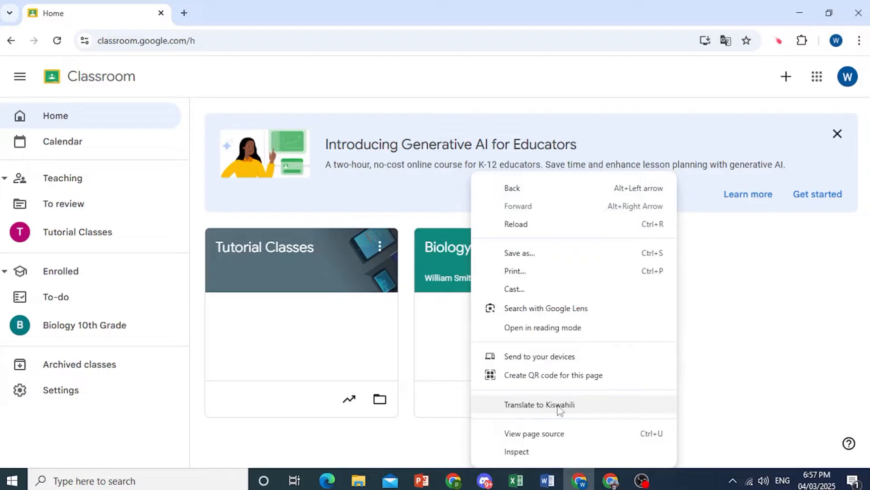
{"action": "left_click", "coordinate": [539, 404]}
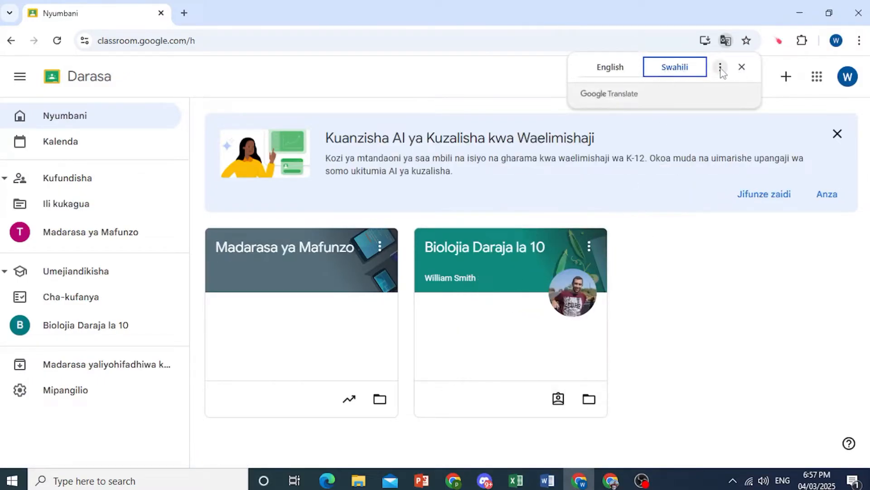
{"action": "left_click", "coordinate": [721, 66]}
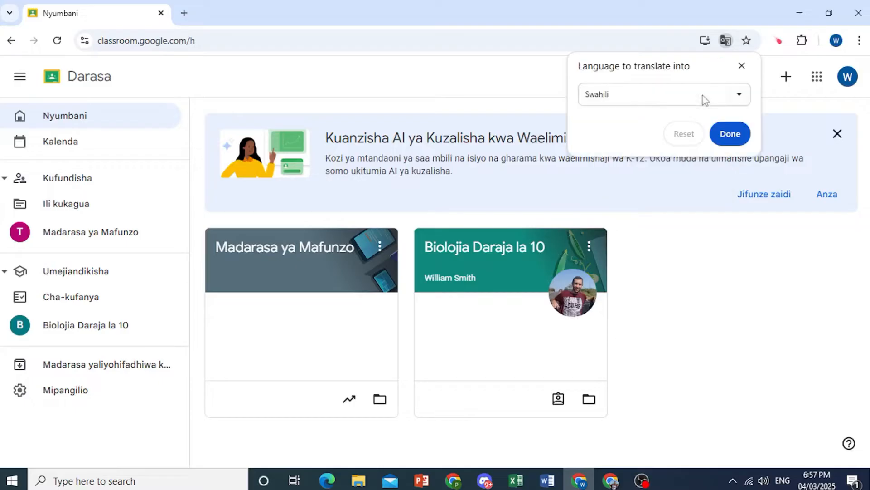
{"action": "left_click", "coordinate": [664, 94]}
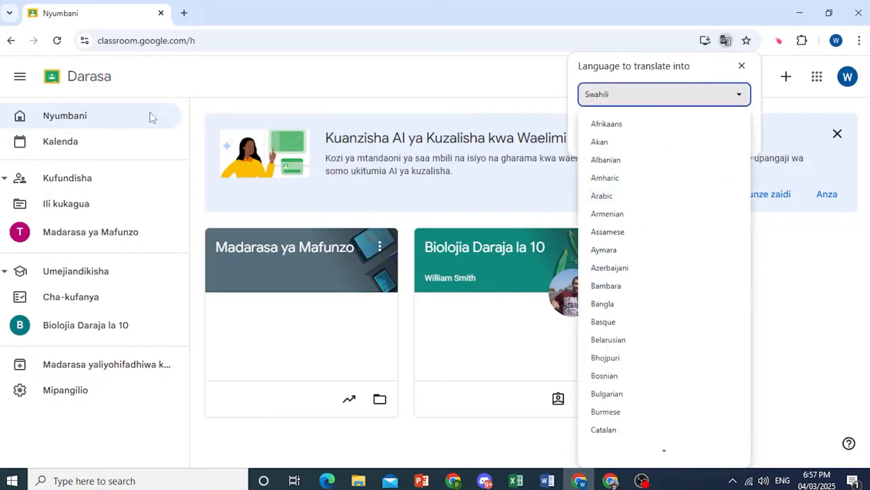
{"action": "mouse_move", "coordinate": [216, 90]}
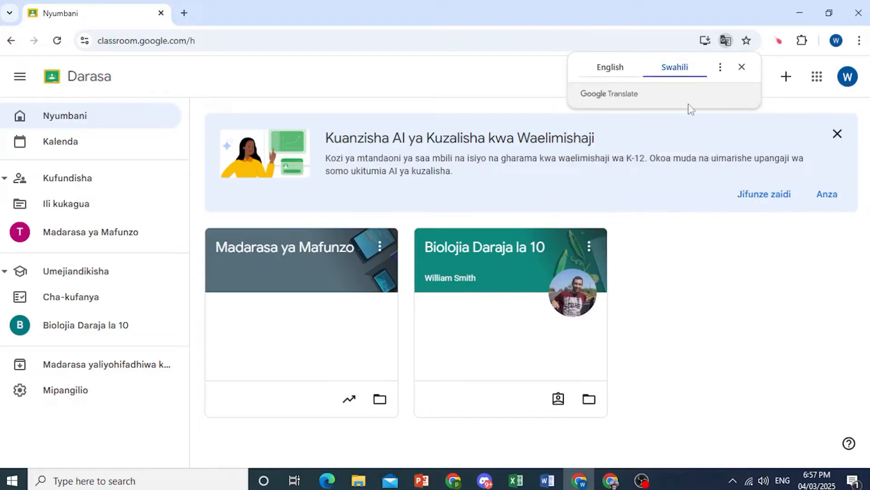
Switch the page to English, back to Swahili, then translate it into Bhojpuri
{"action": "left_click", "coordinate": [609, 68]}
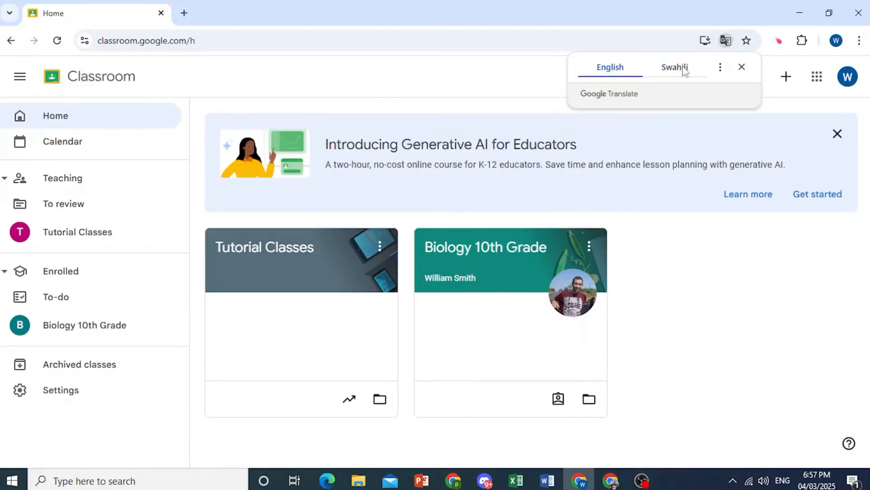
{"action": "left_click", "coordinate": [720, 66]}
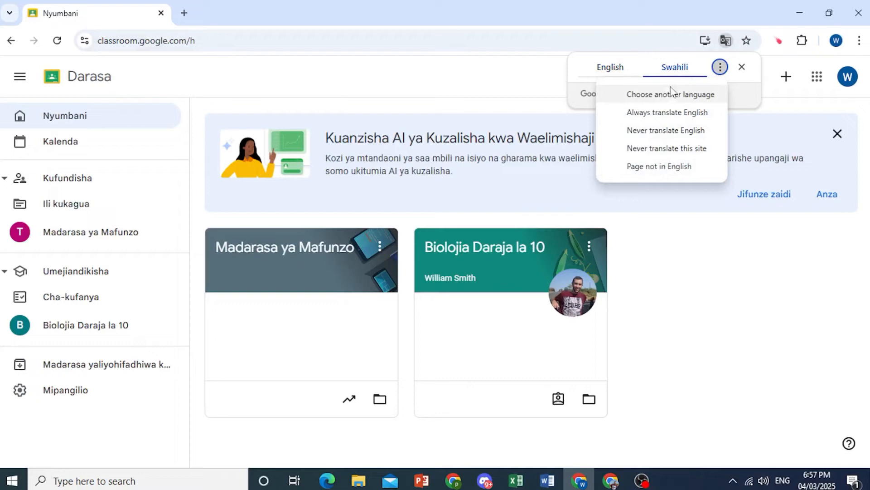
{"action": "left_click", "coordinate": [671, 94]}
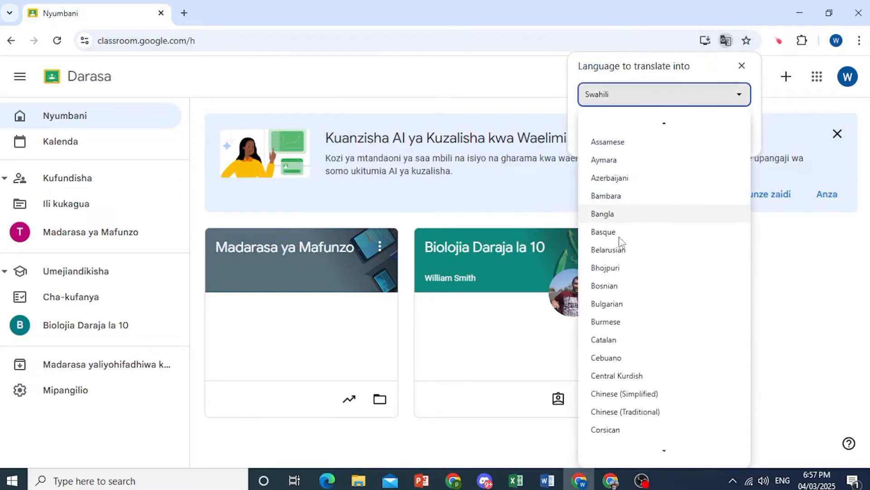
{"action": "scroll", "scroll_direction": "down", "scroll_amount": 3}
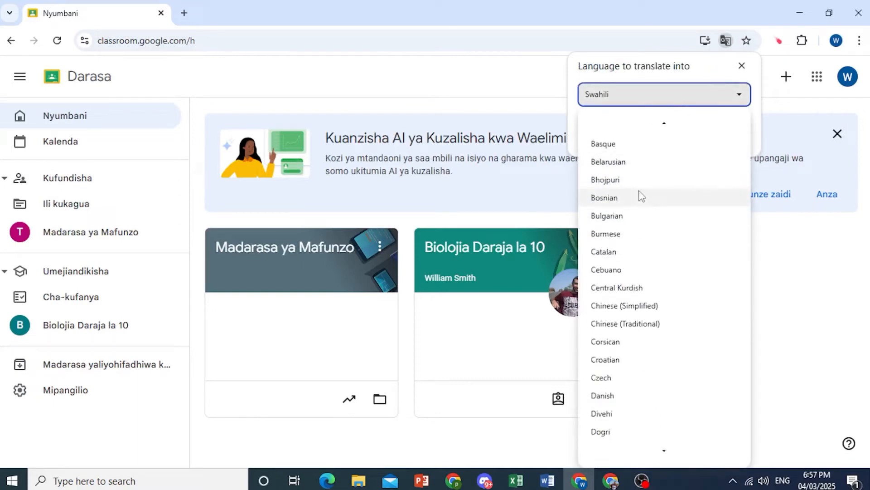
{"action": "left_click", "coordinate": [605, 180]}
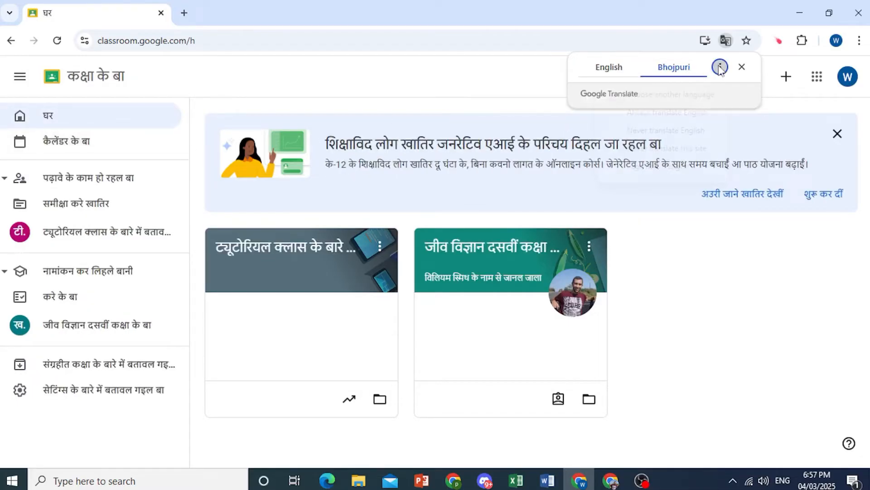
Reselect Swahili from the language list and confirm it with Done
{"action": "left_click", "coordinate": [720, 67]}
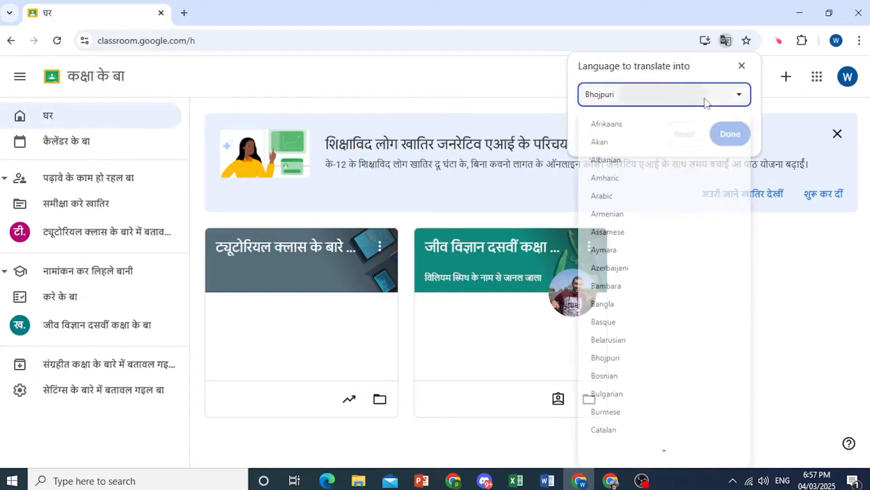
{"action": "scroll", "scroll_direction": "down", "scroll_amount": 3}
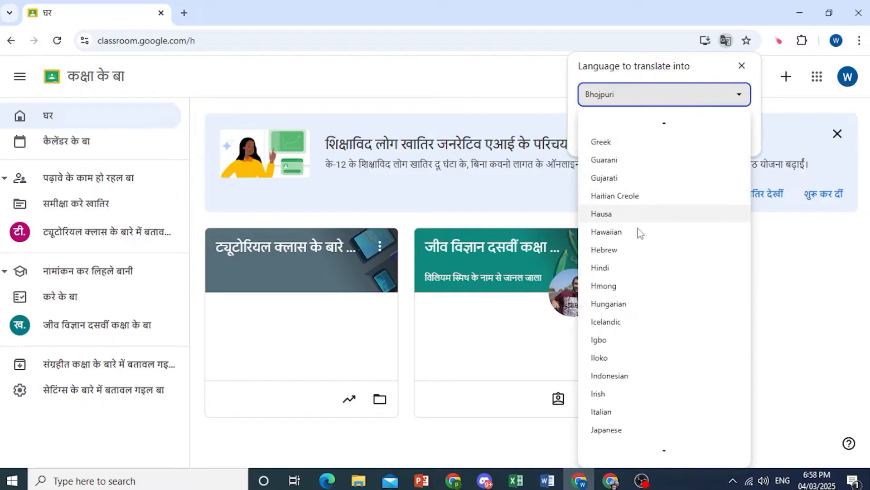
{"action": "scroll", "scroll_direction": "down", "scroll_amount": 3}
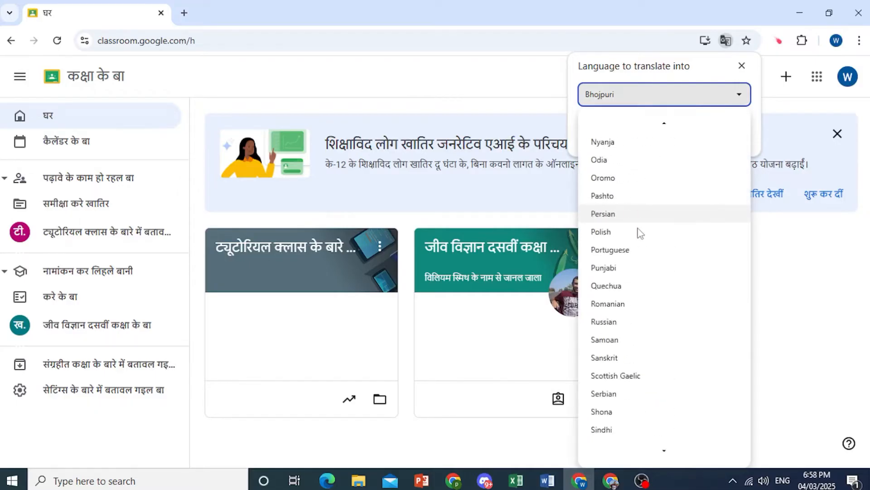
{"action": "scroll", "scroll_direction": "down", "scroll_amount": 3}
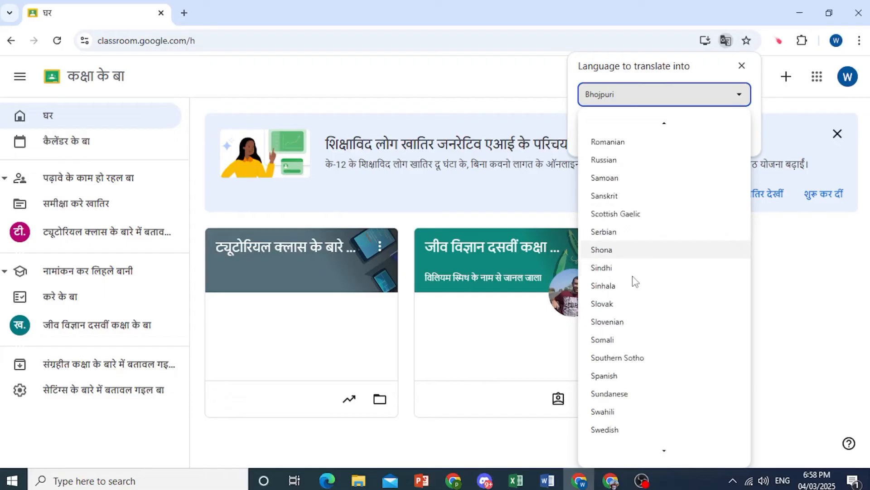
{"action": "left_click", "coordinate": [602, 412]}
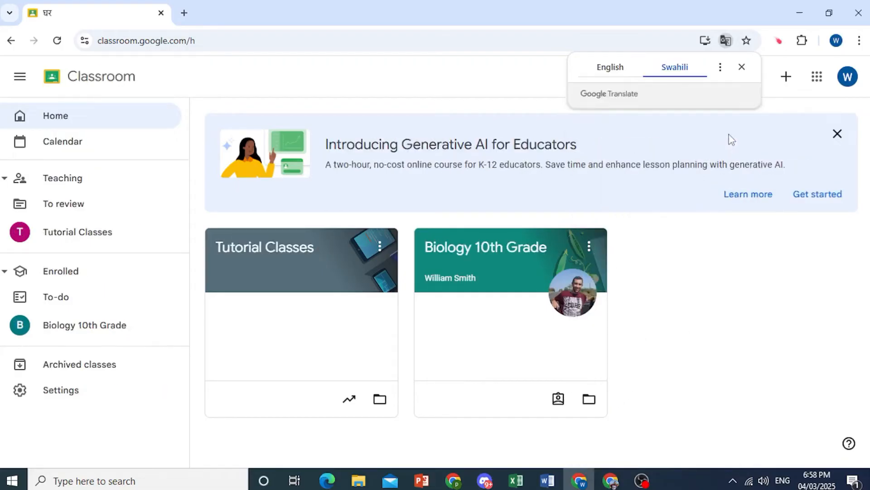
{"action": "left_click", "coordinate": [674, 66]}
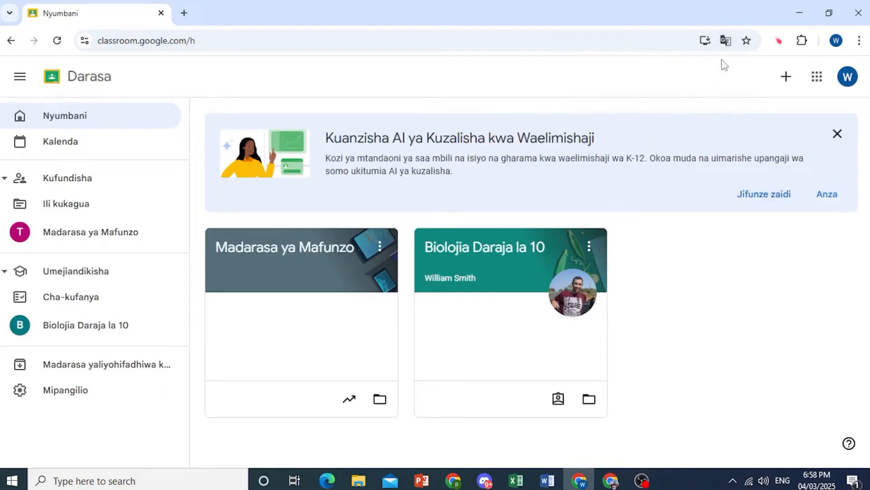
Go to Manage your Google Account from the profile avatar menu
{"action": "left_click", "coordinate": [726, 40]}
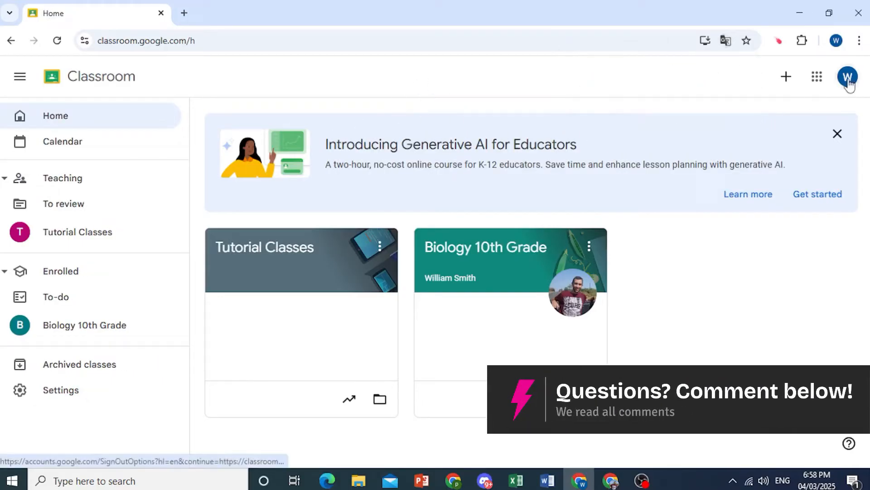
{"action": "left_click", "coordinate": [848, 77]}
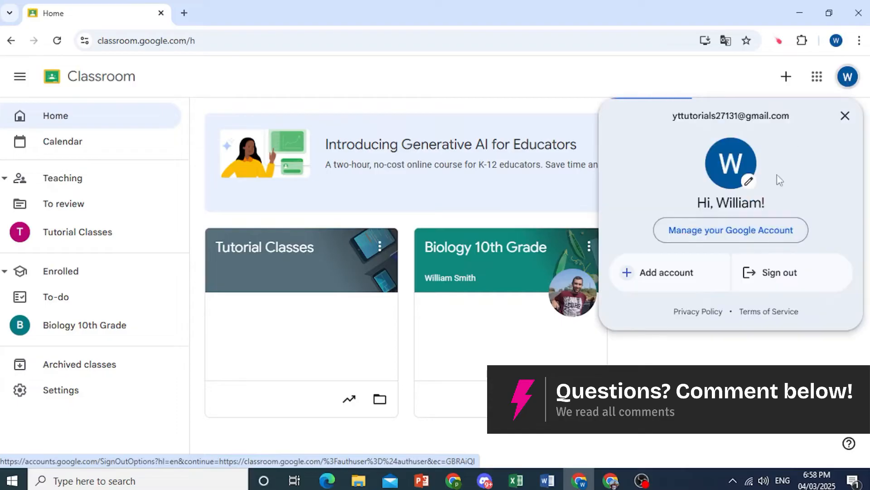
{"action": "left_click", "coordinate": [730, 230]}
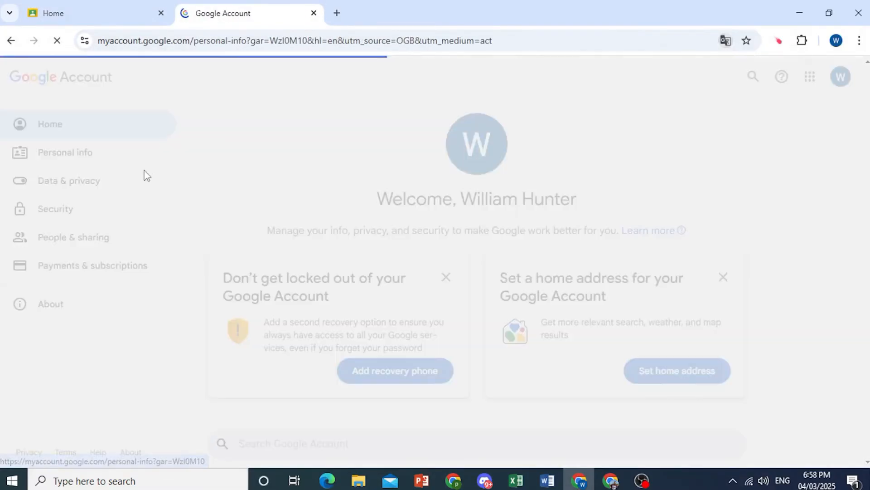
Reach the Language settings under Personal info's General preferences for the web
{"action": "left_click", "coordinate": [64, 153]}
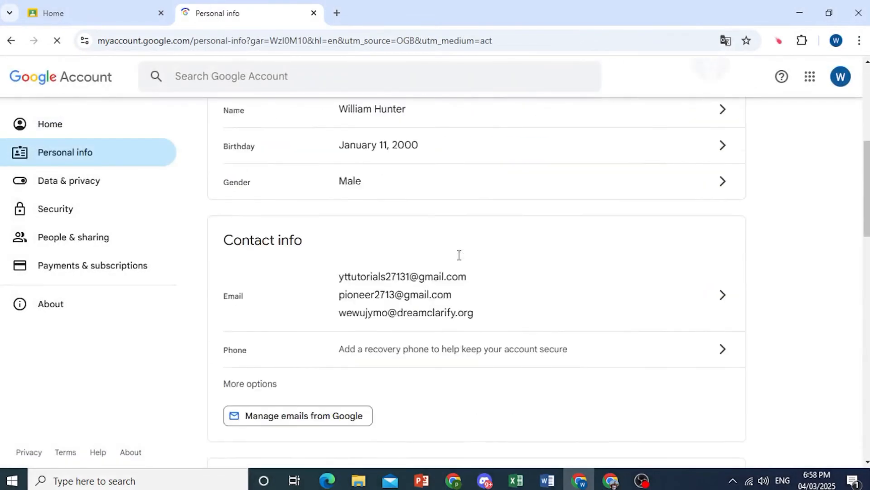
{"action": "scroll", "scroll_direction": "down", "scroll_amount": 3}
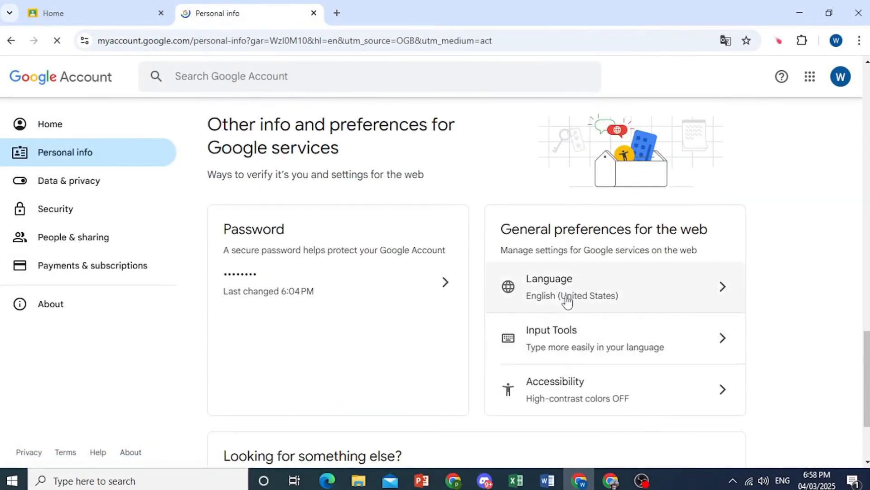
{"action": "left_click", "coordinate": [572, 287]}
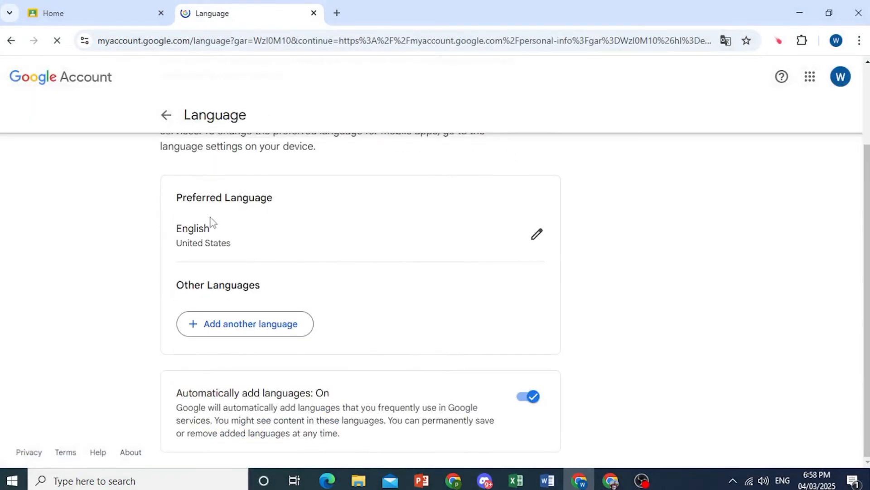
{"action": "mouse_move", "coordinate": [236, 301]}
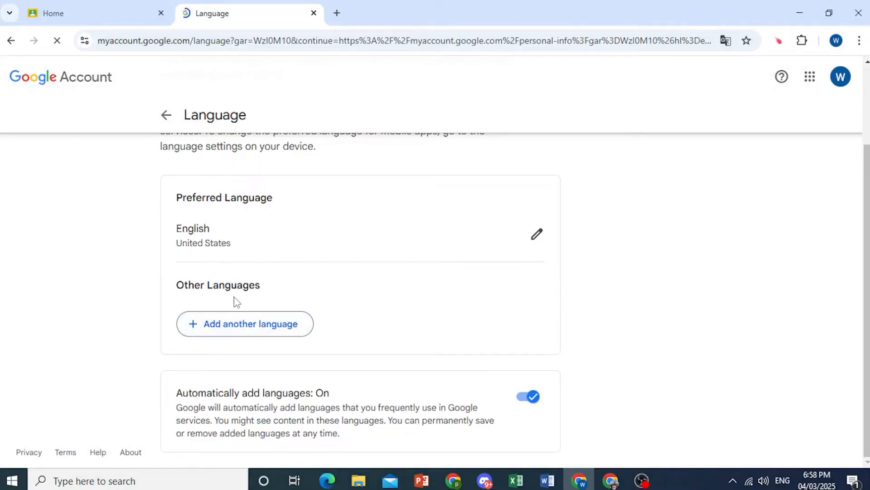
Add another language, searching 'swah' for Kiswahili (Kenya)
{"action": "left_click", "coordinate": [244, 324]}
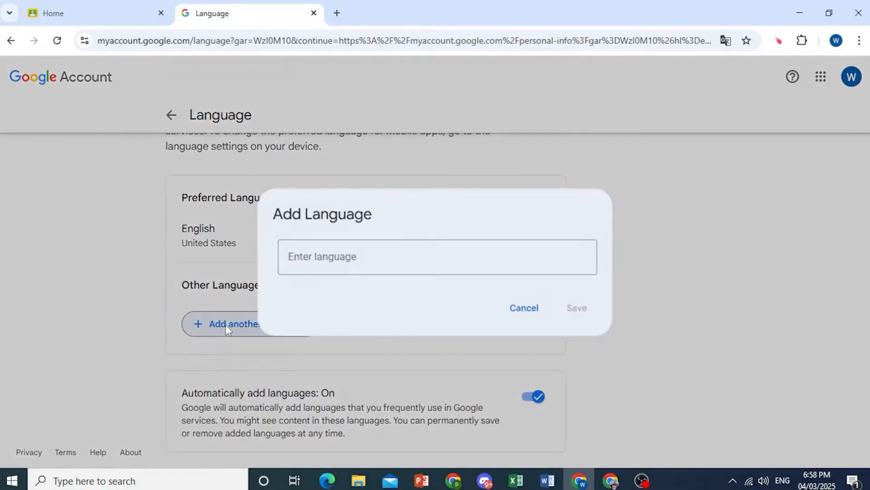
{"action": "type", "text": "s"}
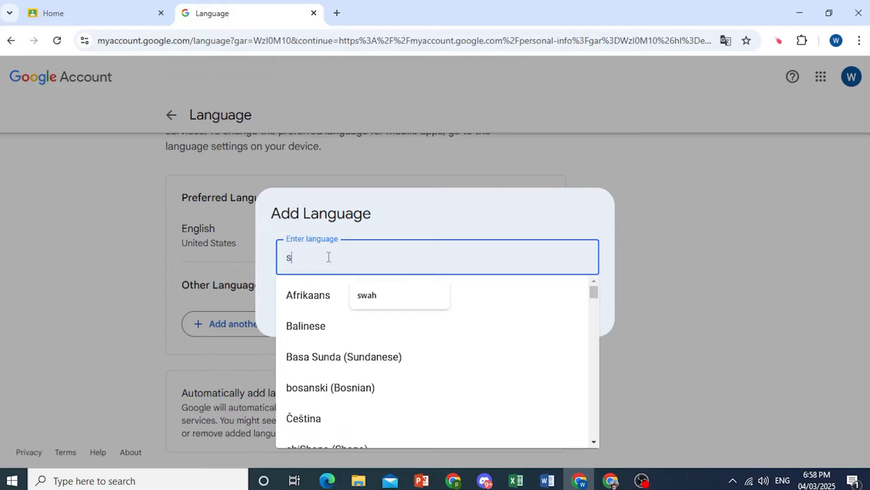
{"action": "type", "text": "wah"}
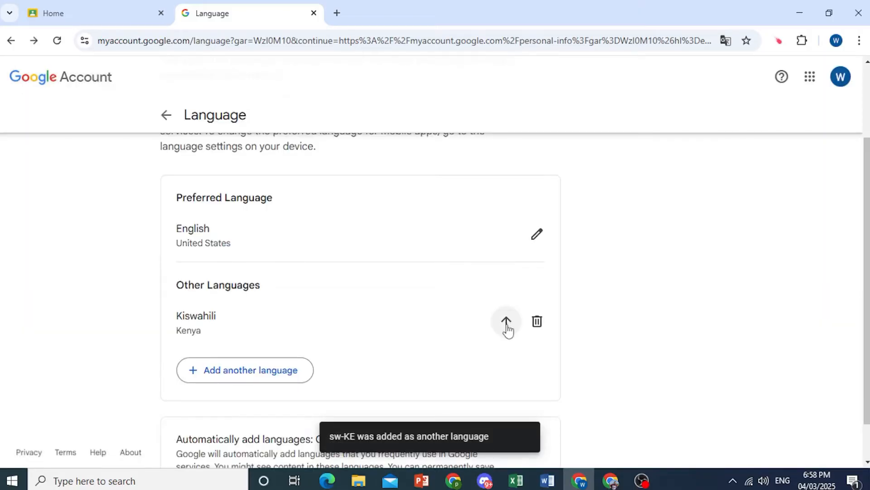
{"action": "scroll", "scroll_direction": "up", "scroll_amount": 3}
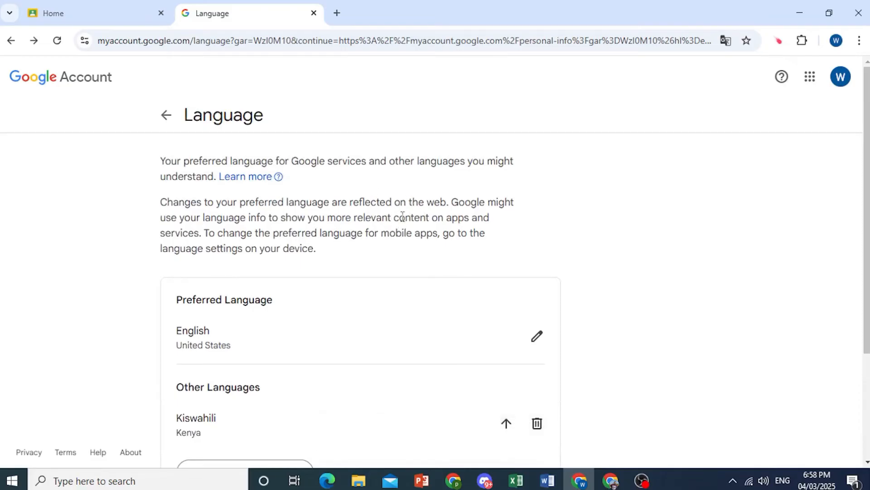
{"action": "mouse_move", "coordinate": [372, 138]}
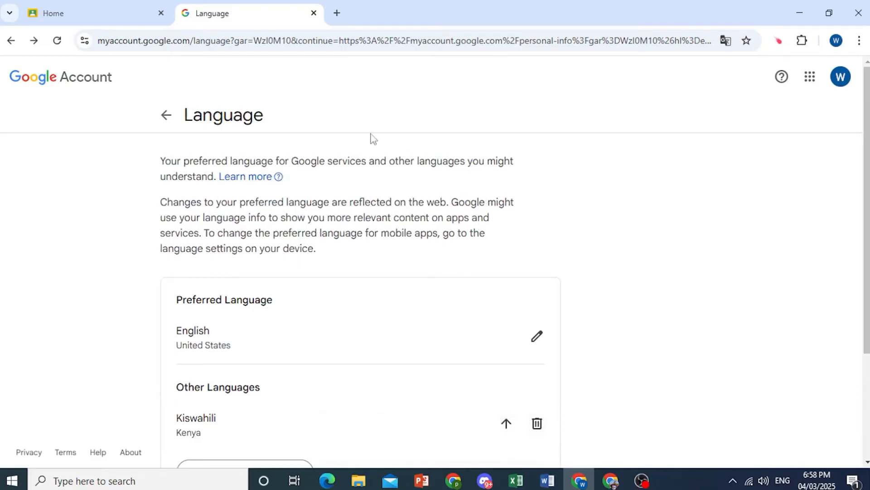
{"action": "mouse_move", "coordinate": [319, 272]}
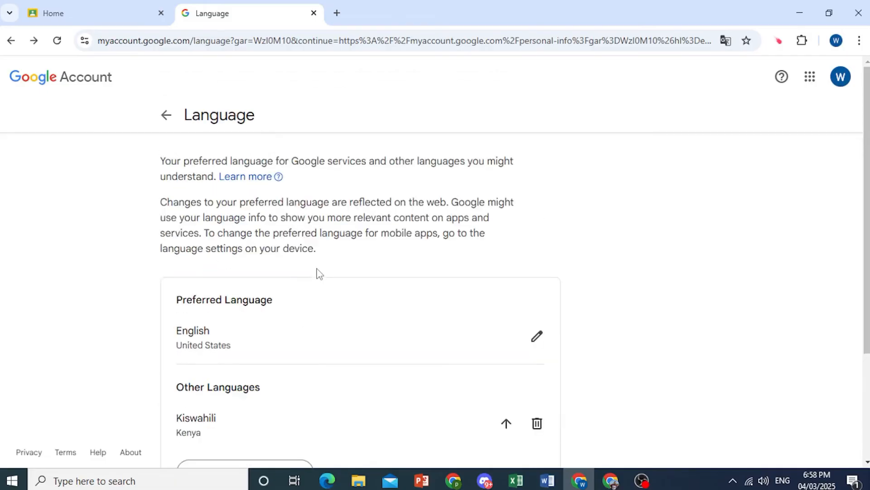
{"action": "mouse_move", "coordinate": [377, 330]}
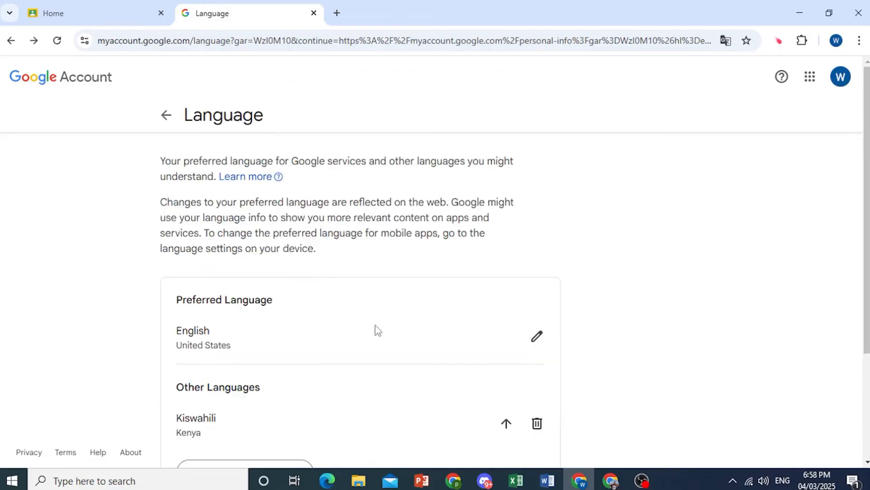
{"action": "mouse_move", "coordinate": [384, 300]}
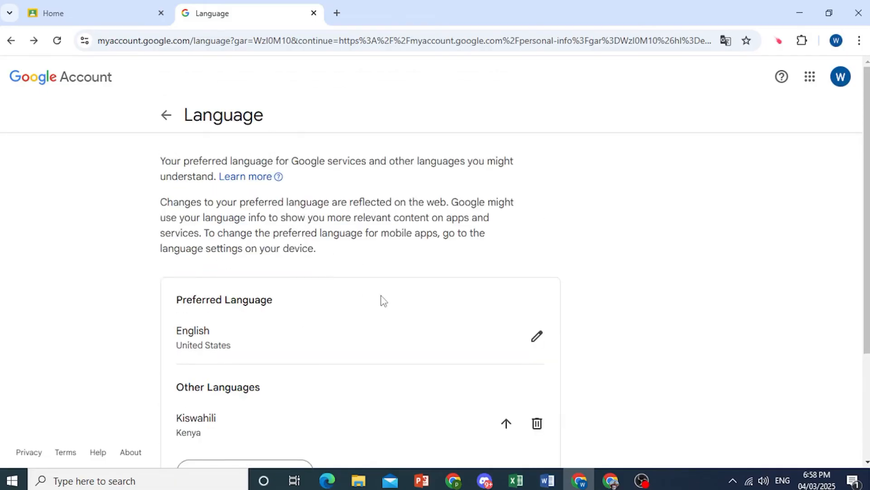
{"action": "scroll", "scroll_direction": "down", "scroll_amount": 3}
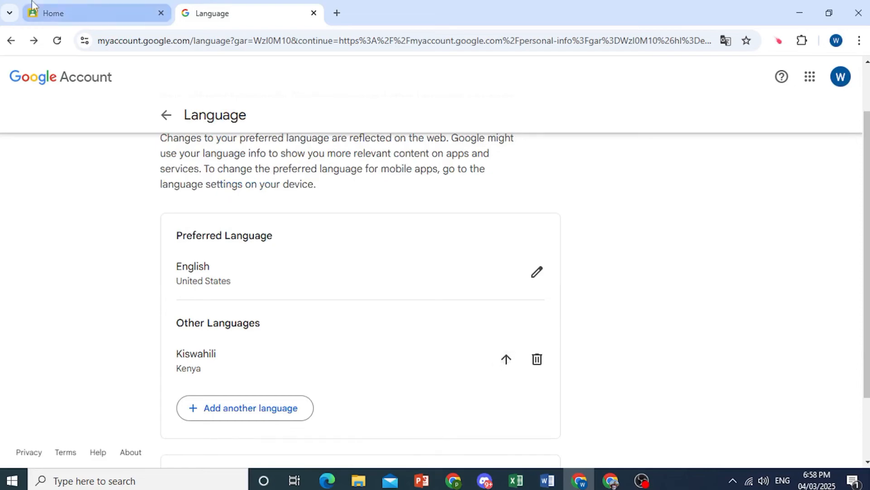
{"action": "mouse_move", "coordinate": [505, 359]}
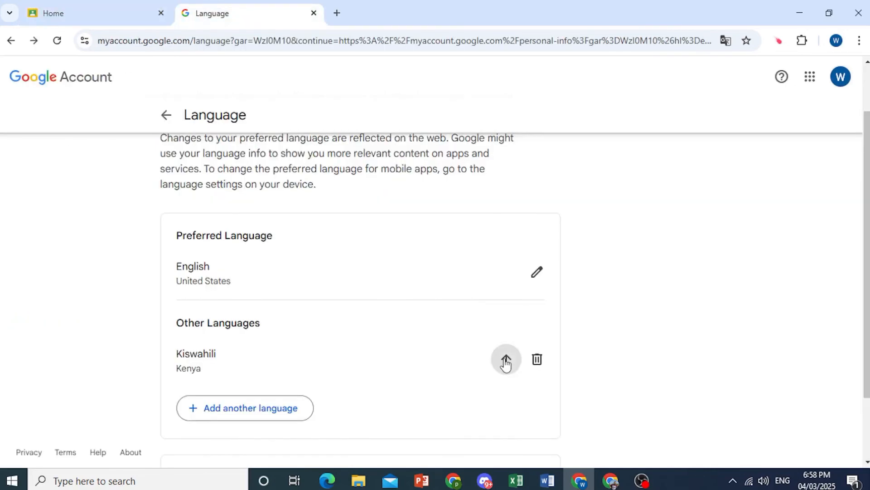
Move Kiswahili (Kenya) up to Preferred Language, leaving English as secondary
{"action": "left_click", "coordinate": [505, 359]}
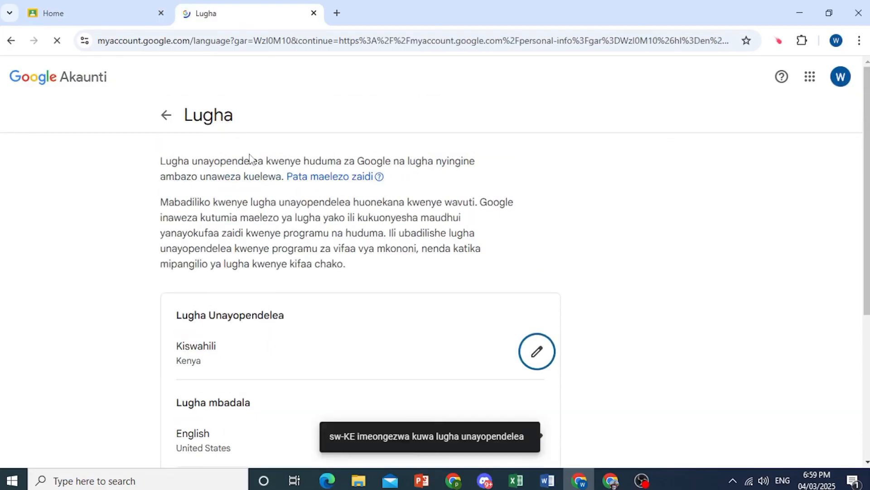
{"action": "scroll", "scroll_direction": "down", "scroll_amount": 3}
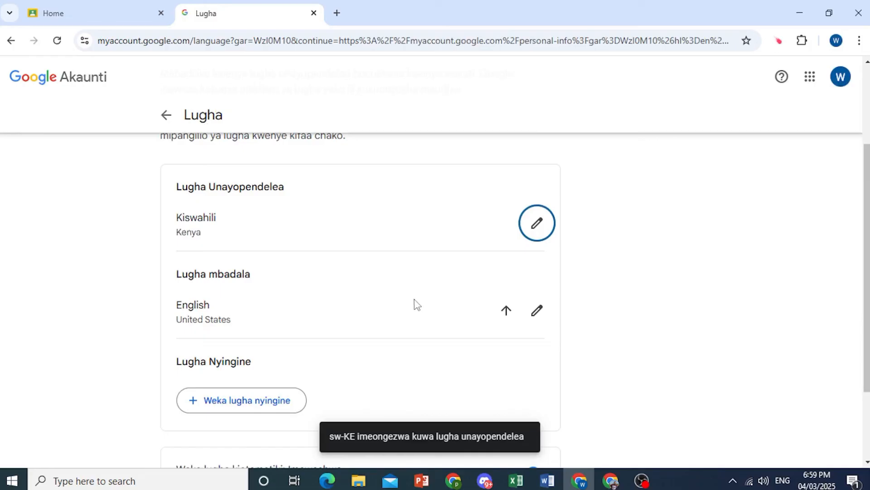
{"action": "scroll", "scroll_direction": "up", "scroll_amount": 3}
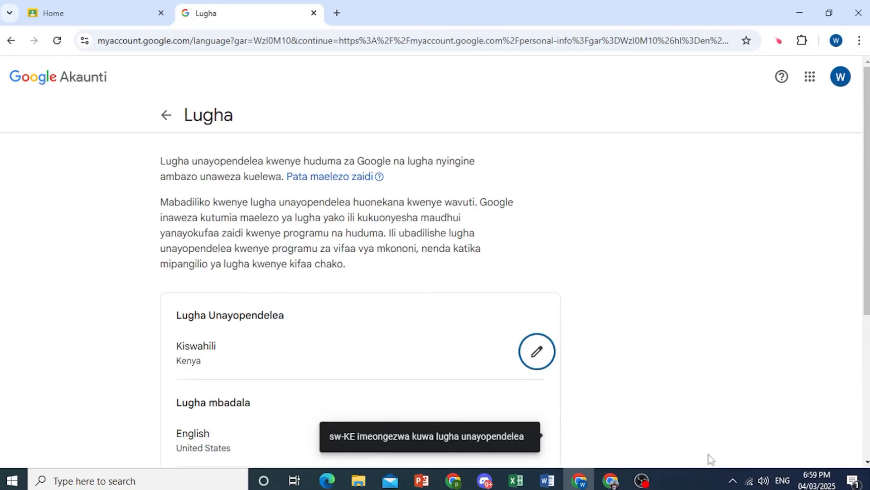